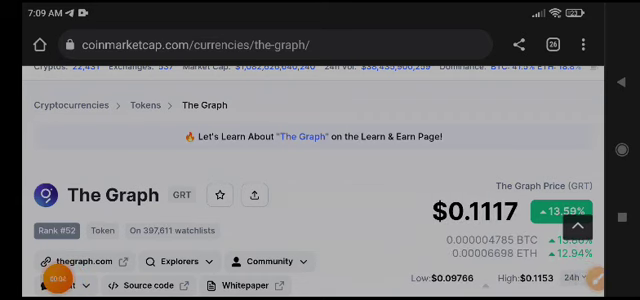
pyautogui.scroll(-3)
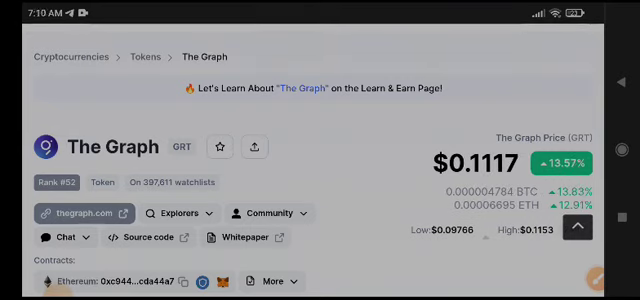
pyautogui.scroll(-3)
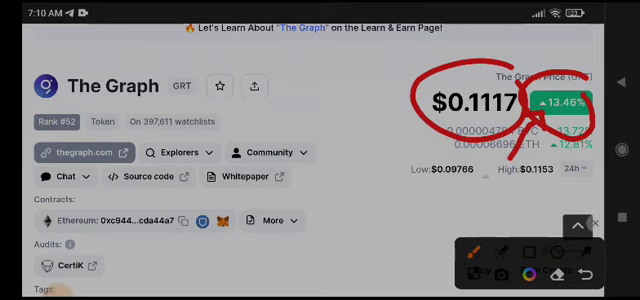
pyautogui.scroll(-3)
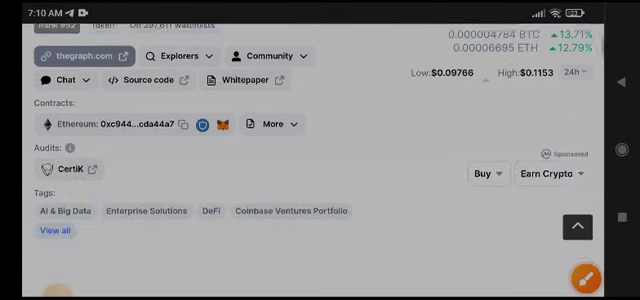
pyautogui.scroll(-3)
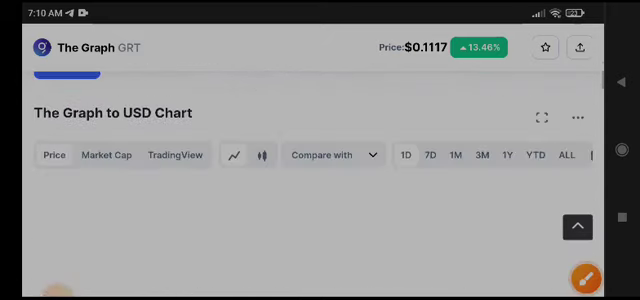
pyautogui.scroll(-3)
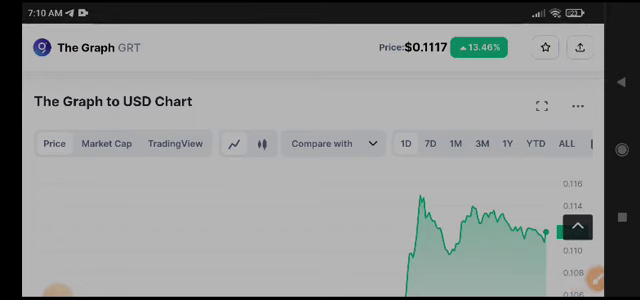
pyautogui.scroll(-3)
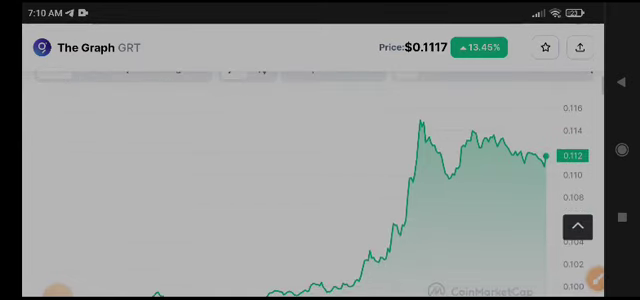